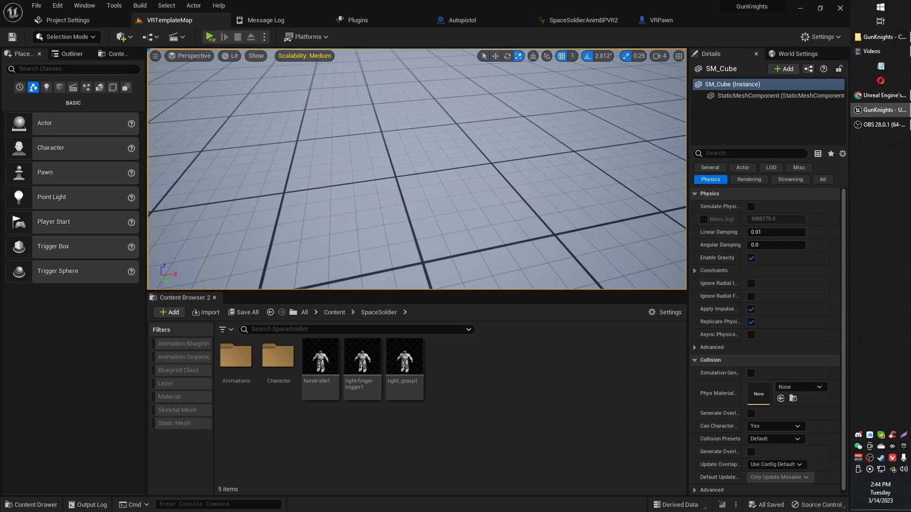
Switch to the Autopistol blueprint showing its projectile spawn Event Graph
{"action": "left_click", "coordinate": [463, 20]}
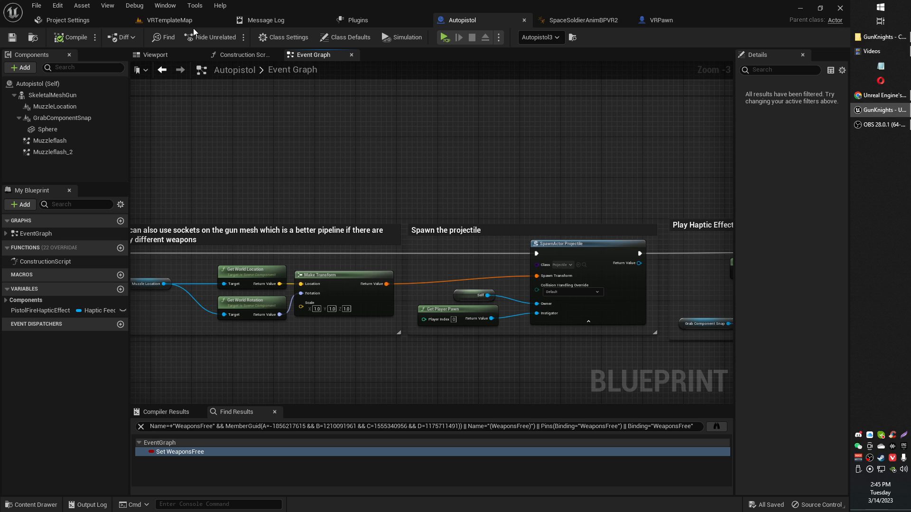
Switch back to the VRTemplateMap level viewport with the space soldier scene
{"action": "left_click", "coordinate": [169, 20]}
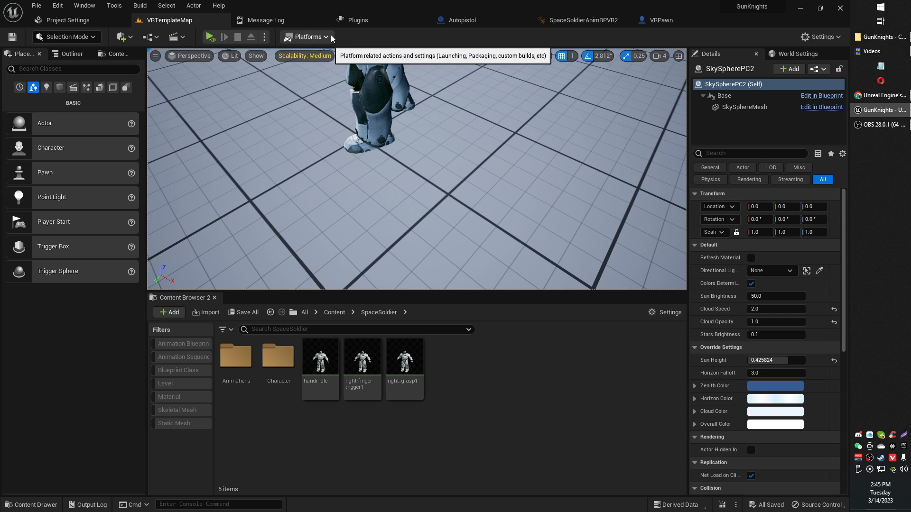
{"action": "mouse_move", "coordinate": [358, 19]}
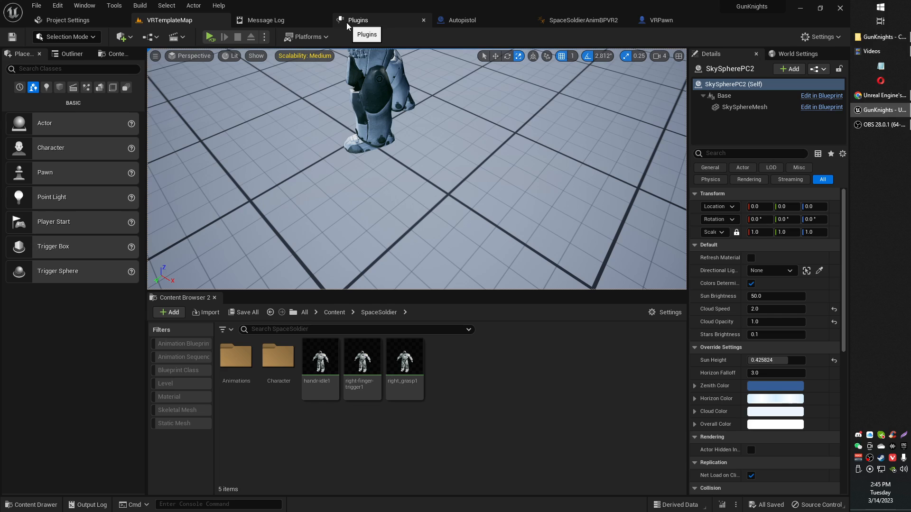
Show the Project Settings page at Plugins > UDP Messaging
{"action": "left_click", "coordinate": [69, 20]}
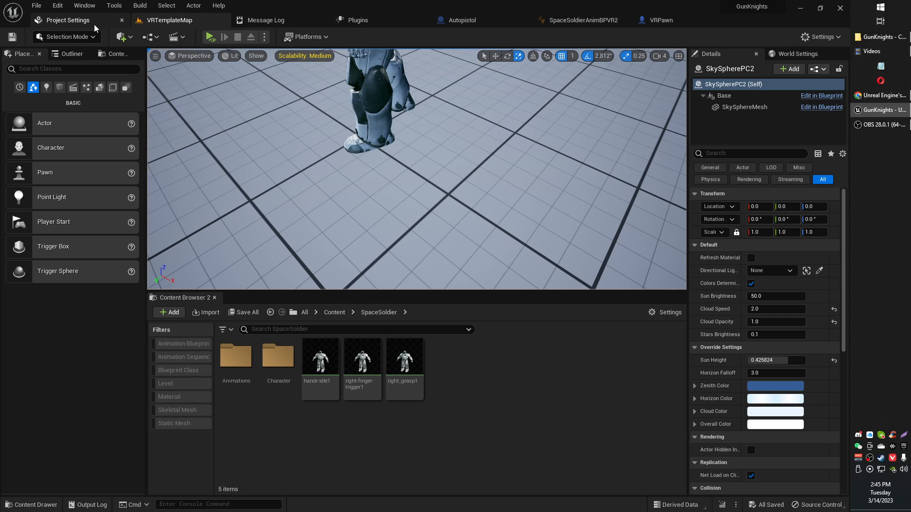
{"action": "mouse_move", "coordinate": [90, 28]}
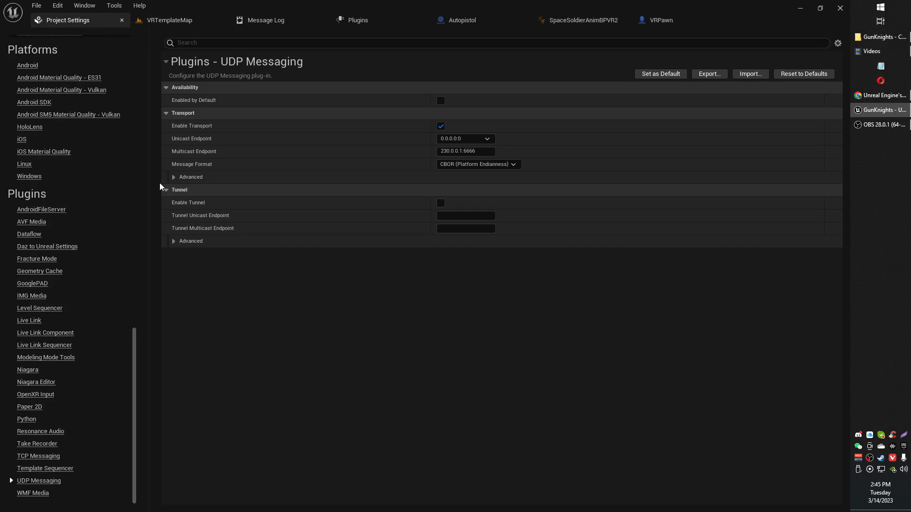
{"action": "mouse_move", "coordinate": [179, 331]}
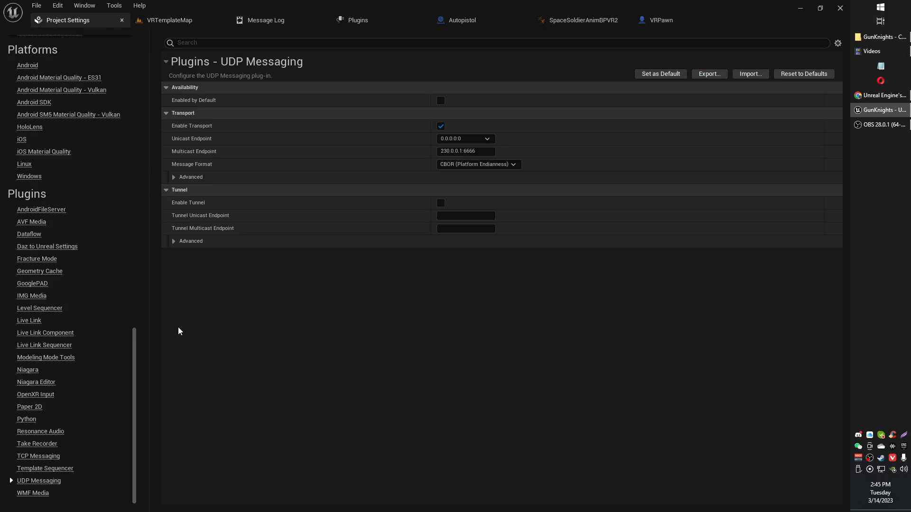
{"action": "mouse_move", "coordinate": [64, 20]}
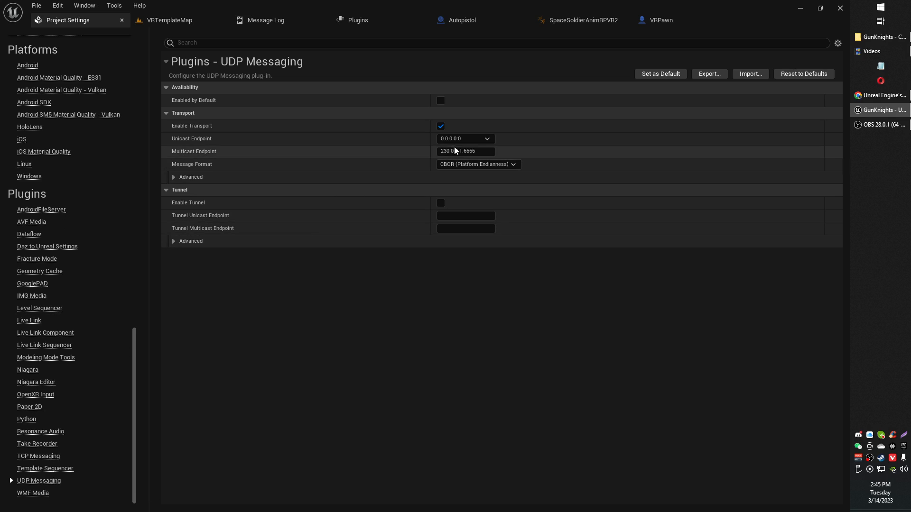
Untick Enable Transport for UDP Messaging and return to the VRTemplateMap level
{"action": "left_click", "coordinate": [439, 126]}
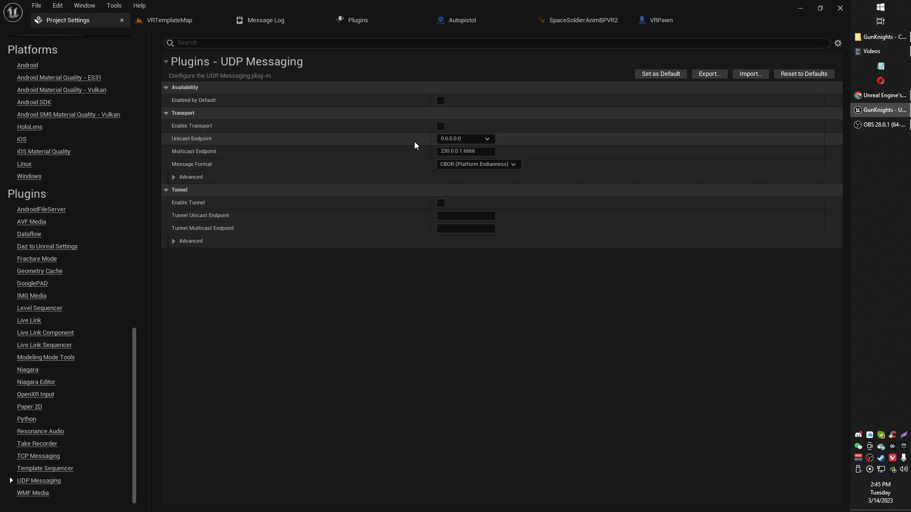
{"action": "mouse_move", "coordinate": [346, 94]}
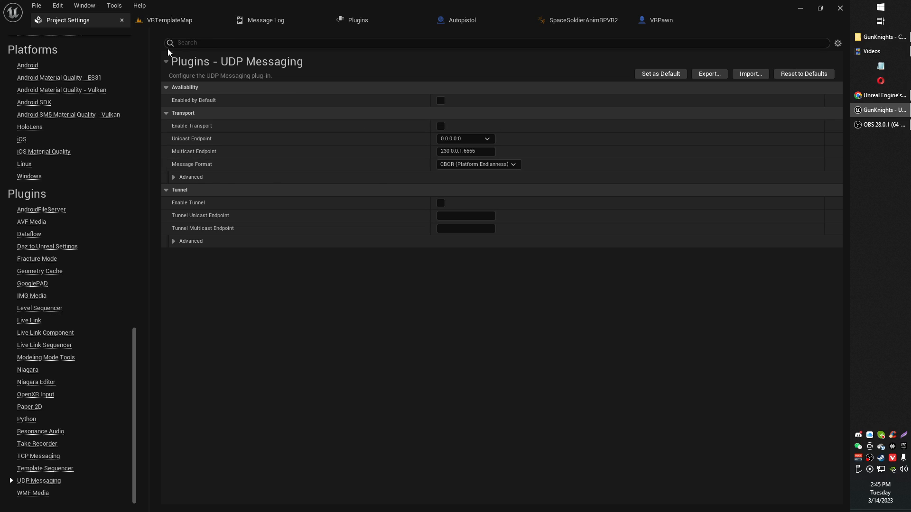
{"action": "left_click", "coordinate": [168, 20]}
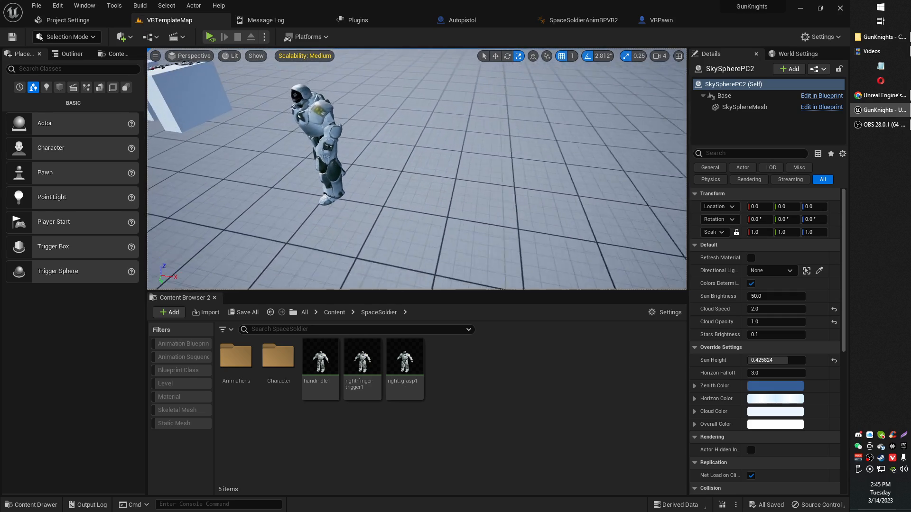